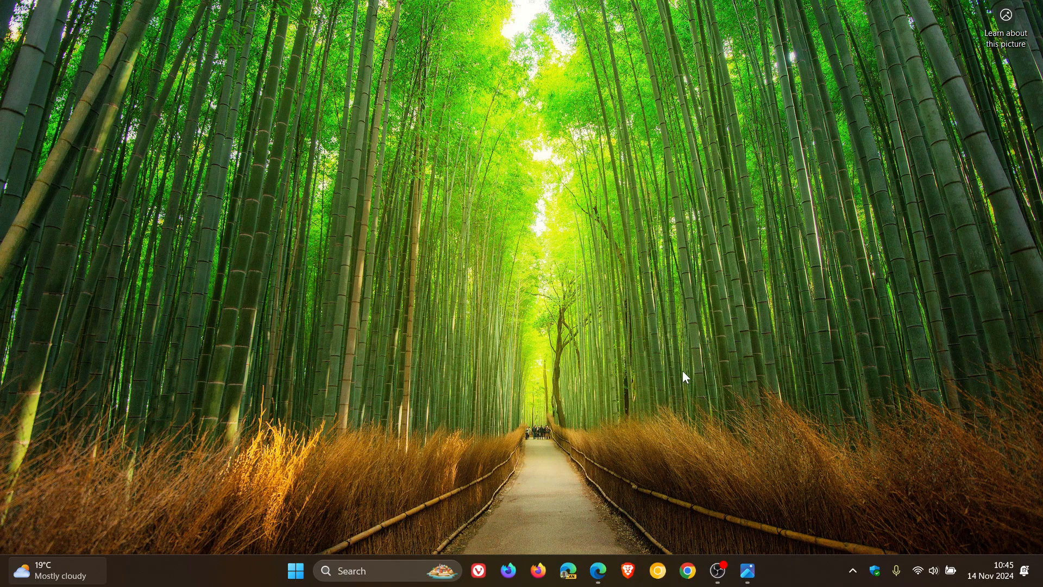
{"action": "mouse_move", "coordinate": [597, 571]}
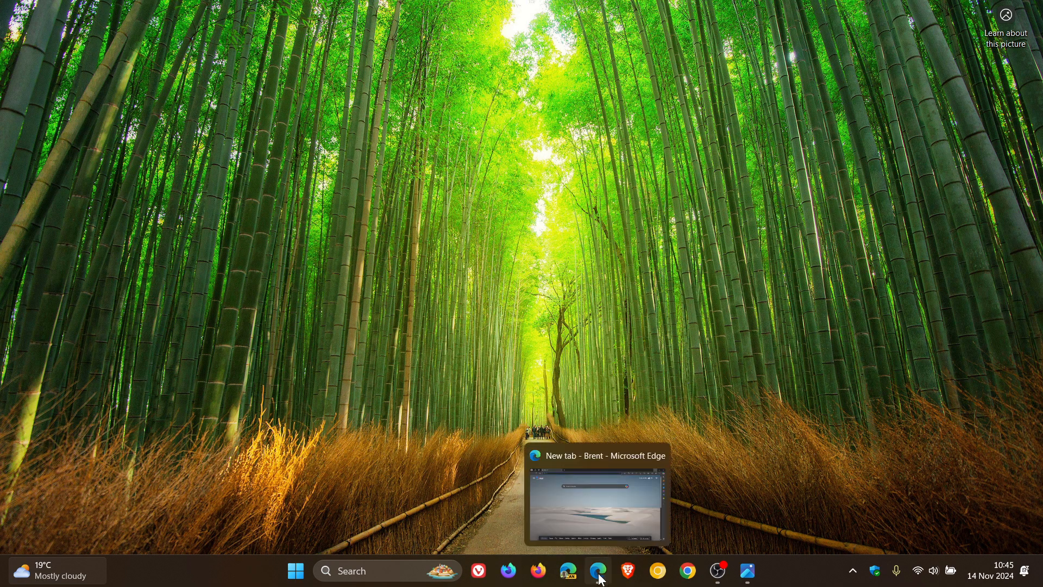
Open the Widgets board from the taskbar weather button, then select its MSN logo
{"action": "left_click", "coordinate": [596, 570]}
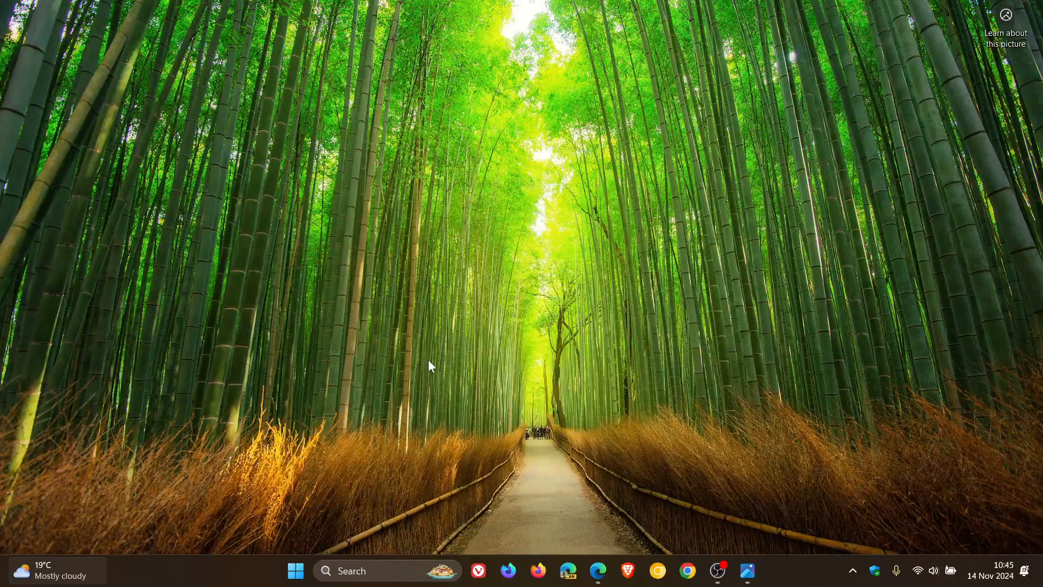
{"action": "mouse_move", "coordinate": [7, 539]}
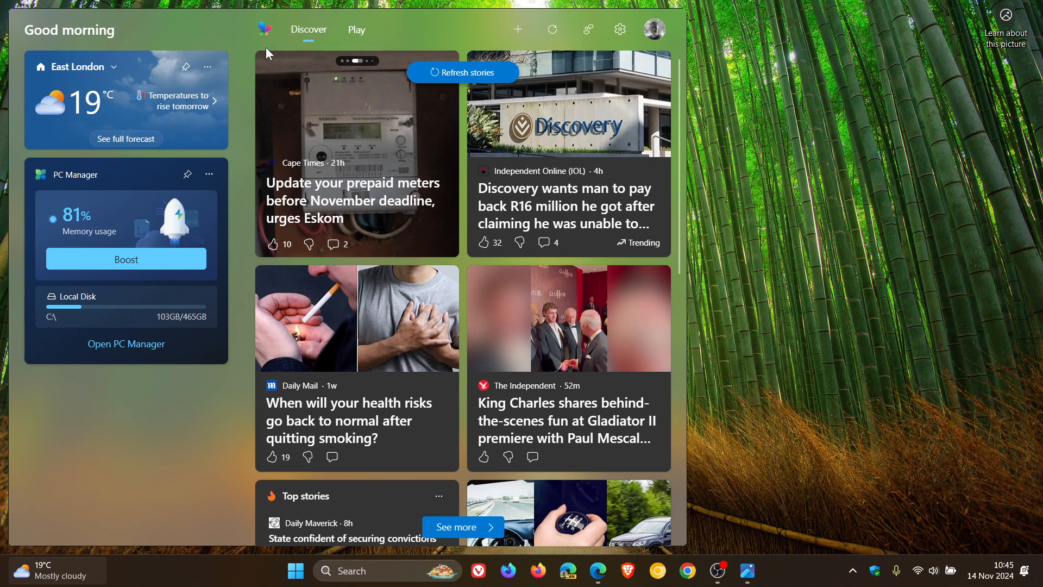
{"action": "mouse_move", "coordinate": [264, 32]}
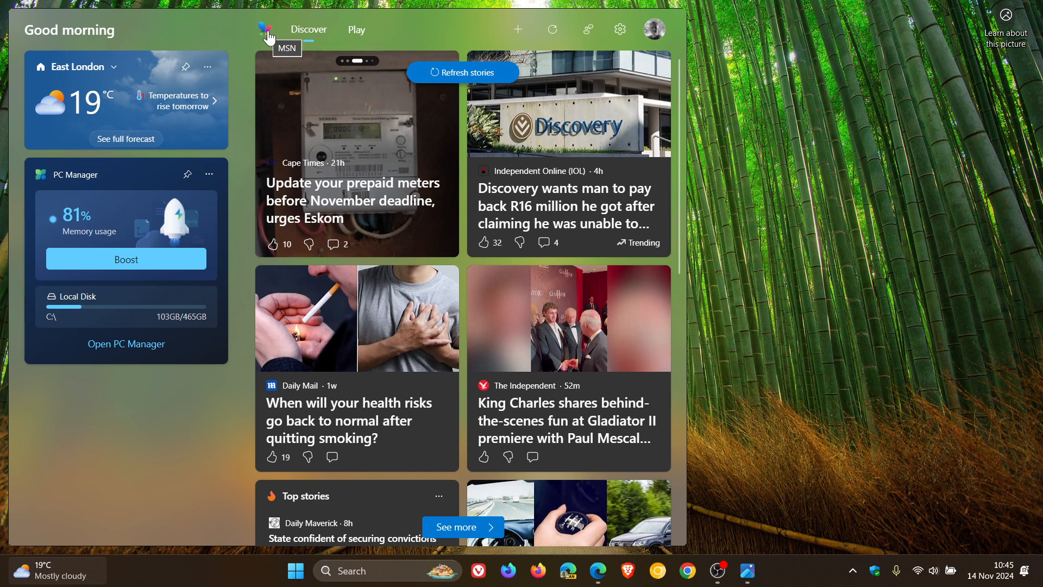
{"action": "left_click", "coordinate": [265, 30]}
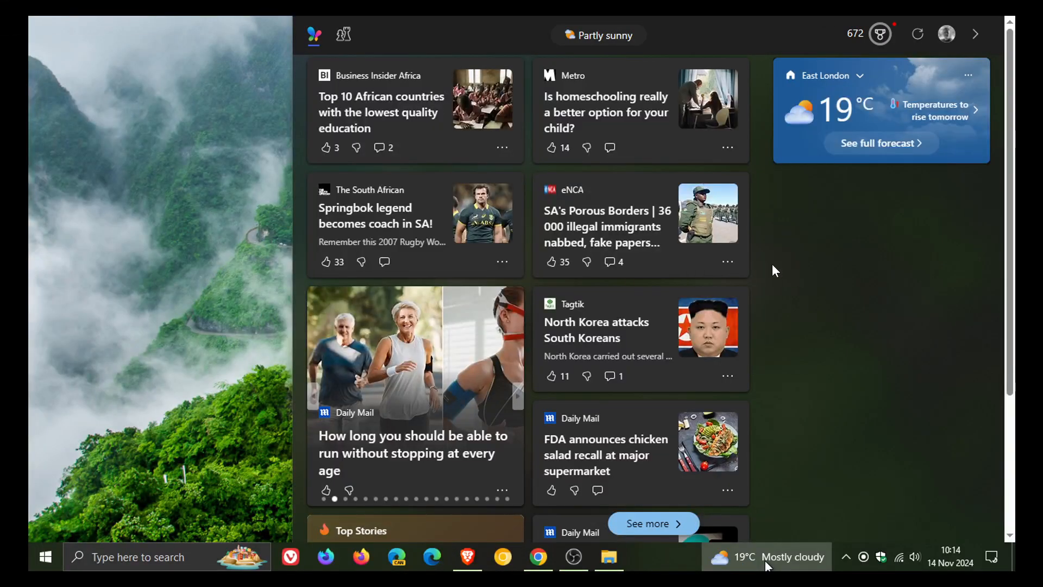
{"action": "mouse_move", "coordinate": [805, 273]}
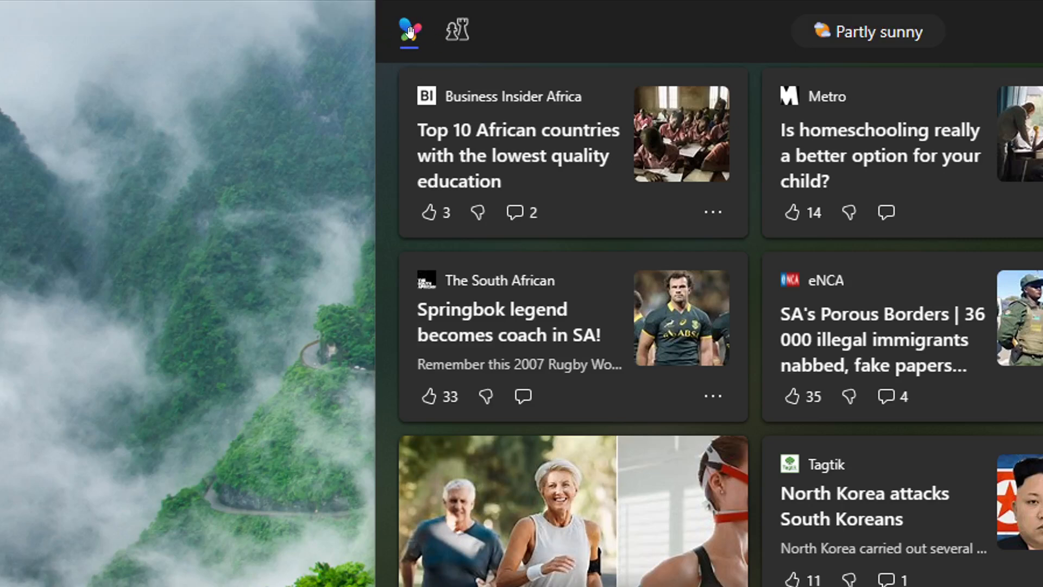
{"action": "mouse_move", "coordinate": [612, 220]}
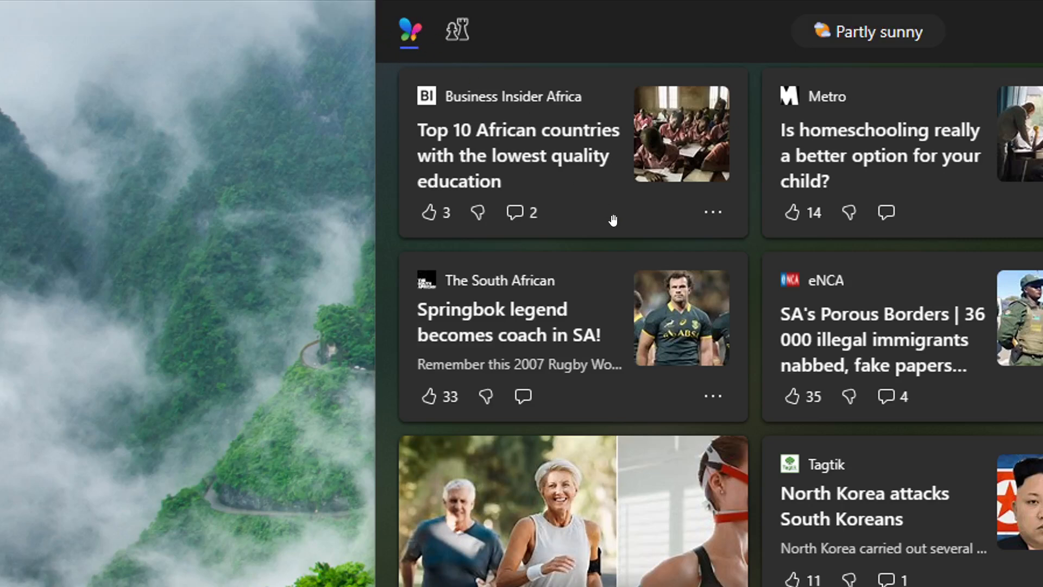
{"action": "mouse_move", "coordinate": [622, 231]}
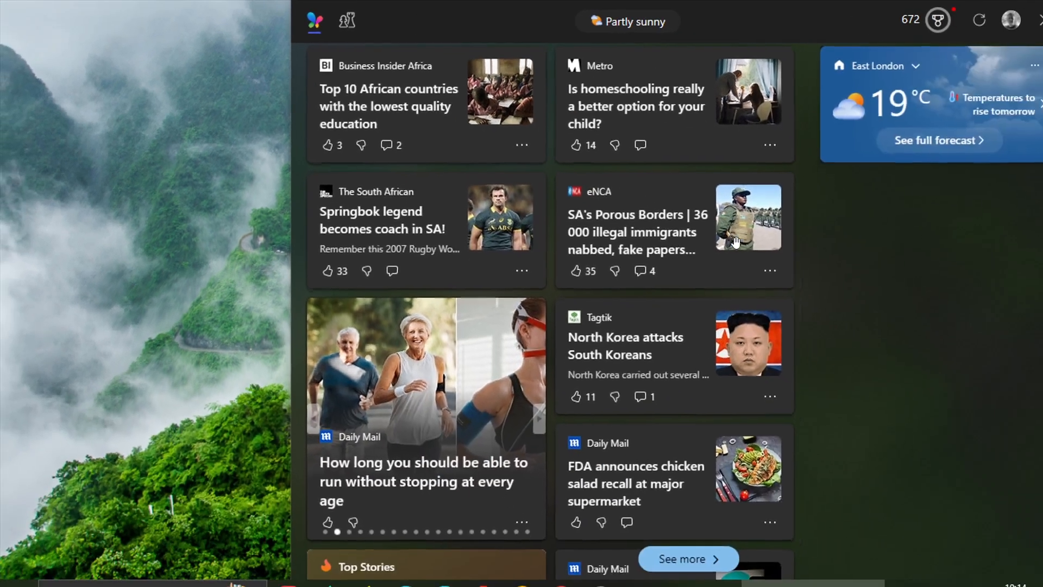
{"action": "mouse_move", "coordinate": [924, 266]}
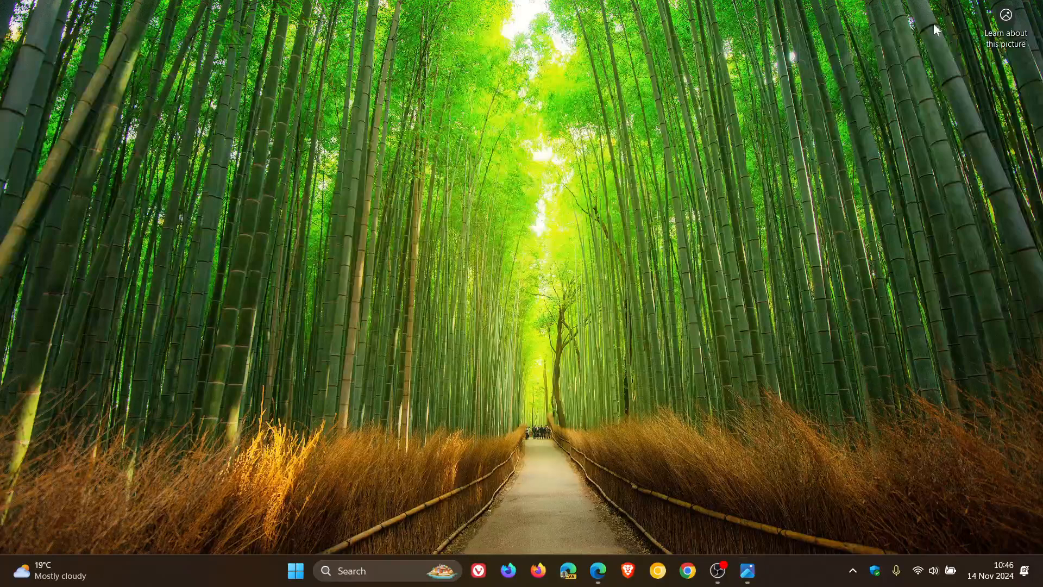
{"action": "mouse_move", "coordinate": [804, 219]}
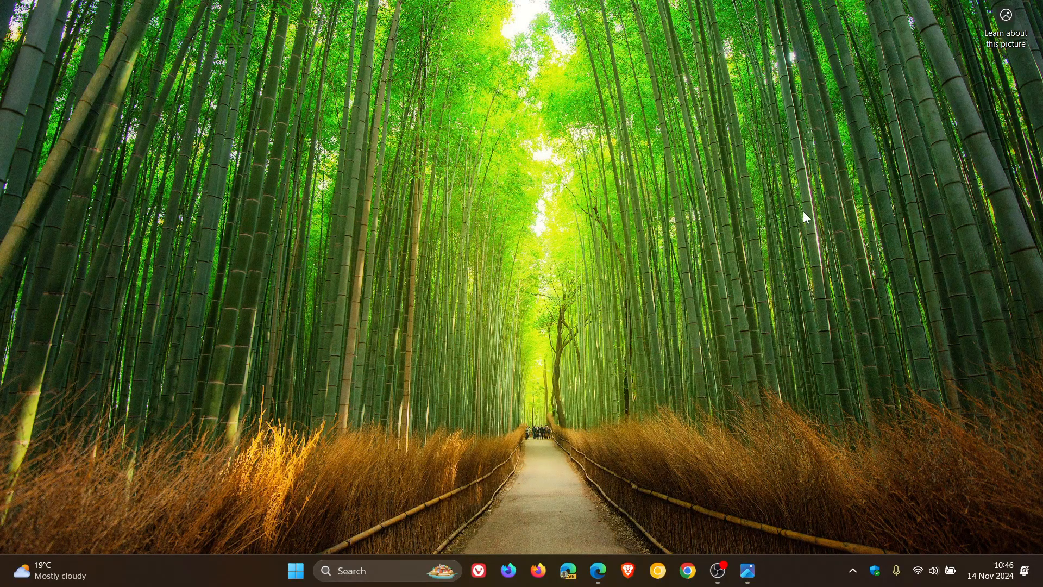
{"action": "left_click", "coordinate": [598, 570]}
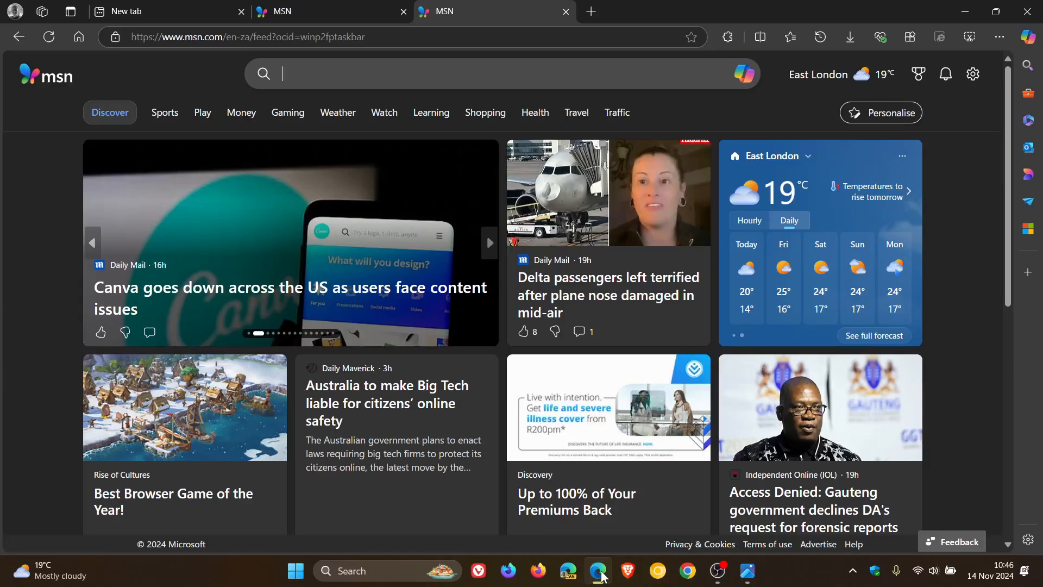
{"action": "left_click", "coordinate": [168, 12]}
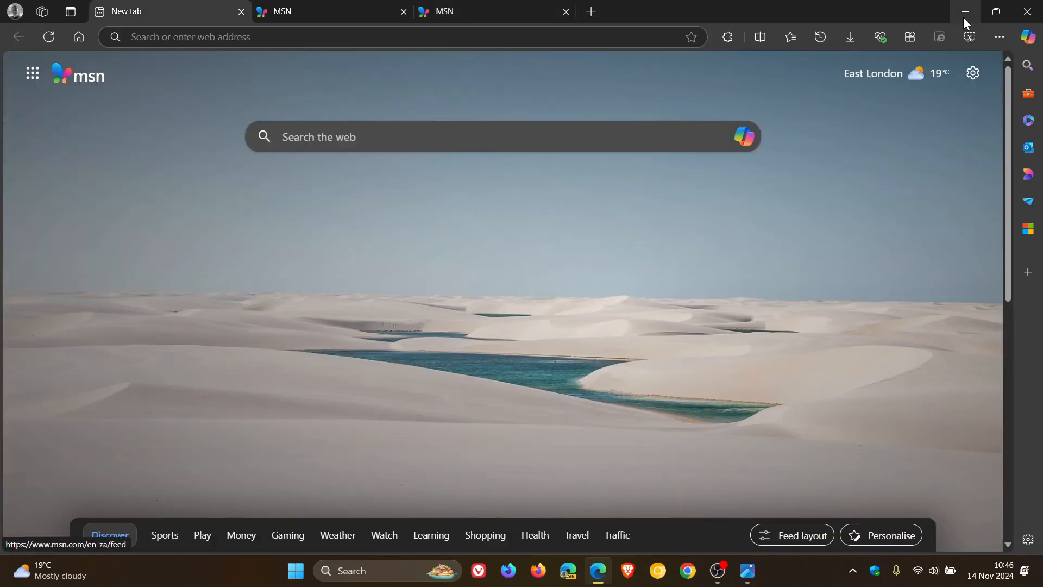
{"action": "left_click", "coordinate": [964, 12]}
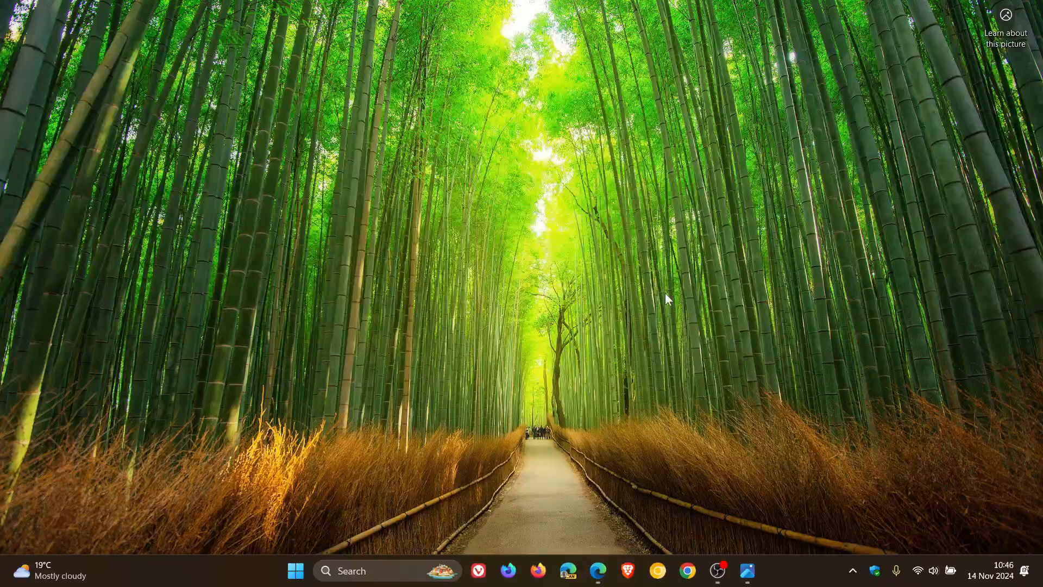
{"action": "mouse_move", "coordinate": [70, 573]}
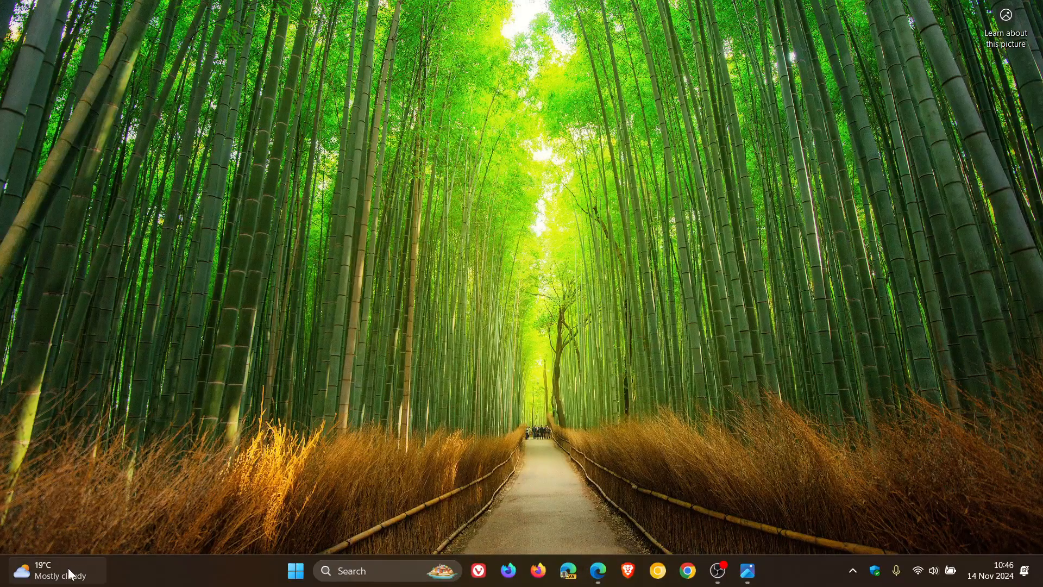
{"action": "left_click", "coordinate": [53, 570]}
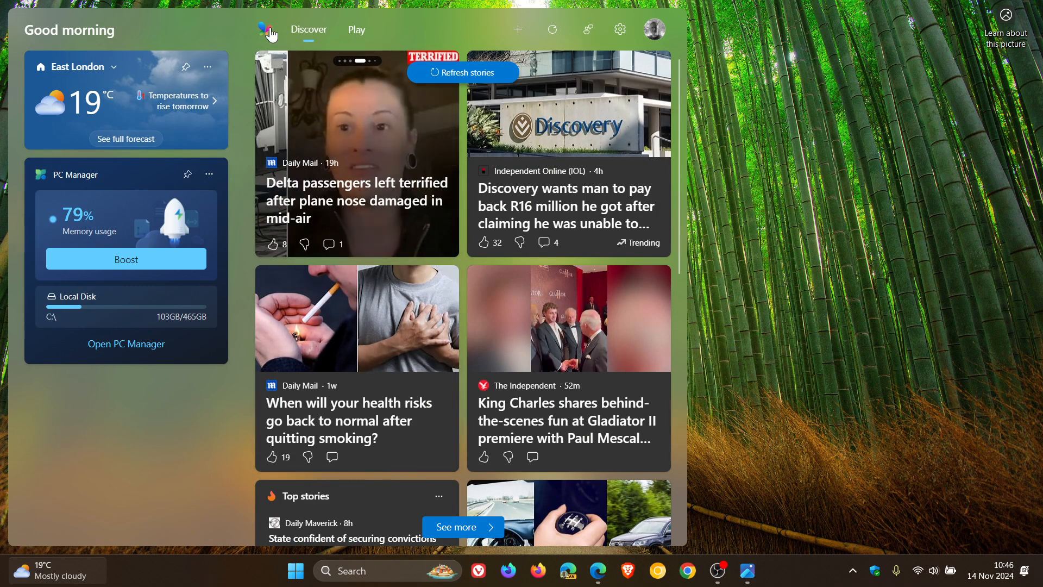
{"action": "mouse_move", "coordinate": [269, 33]}
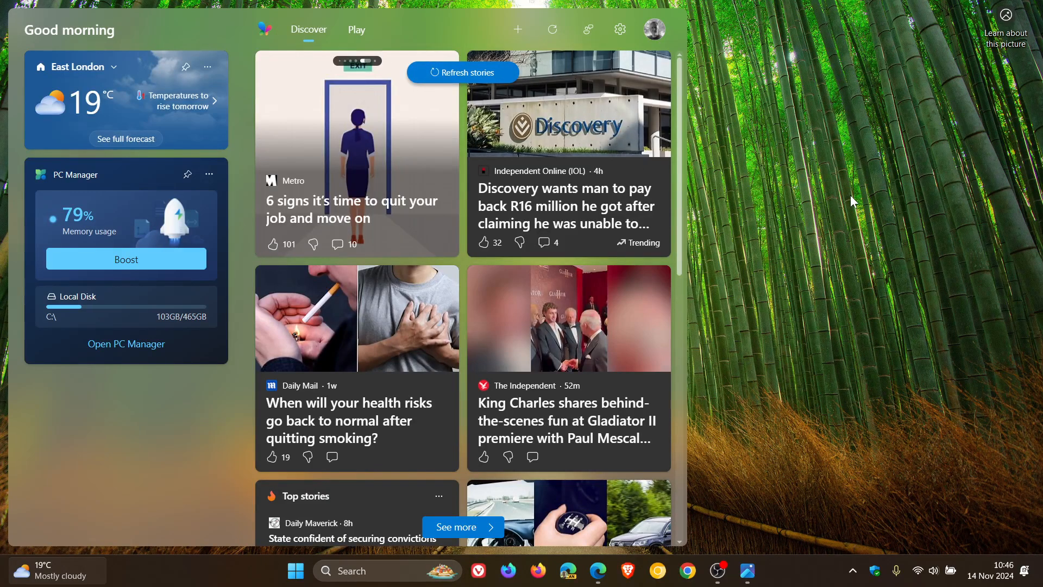
{"action": "mouse_move", "coordinate": [859, 202]}
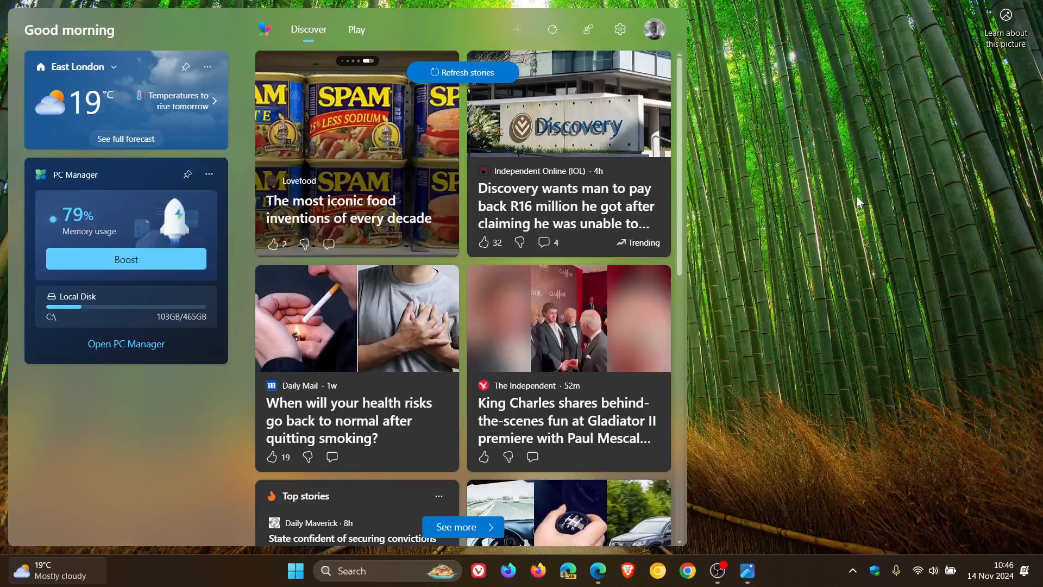
{"action": "left_click", "coordinate": [858, 202]}
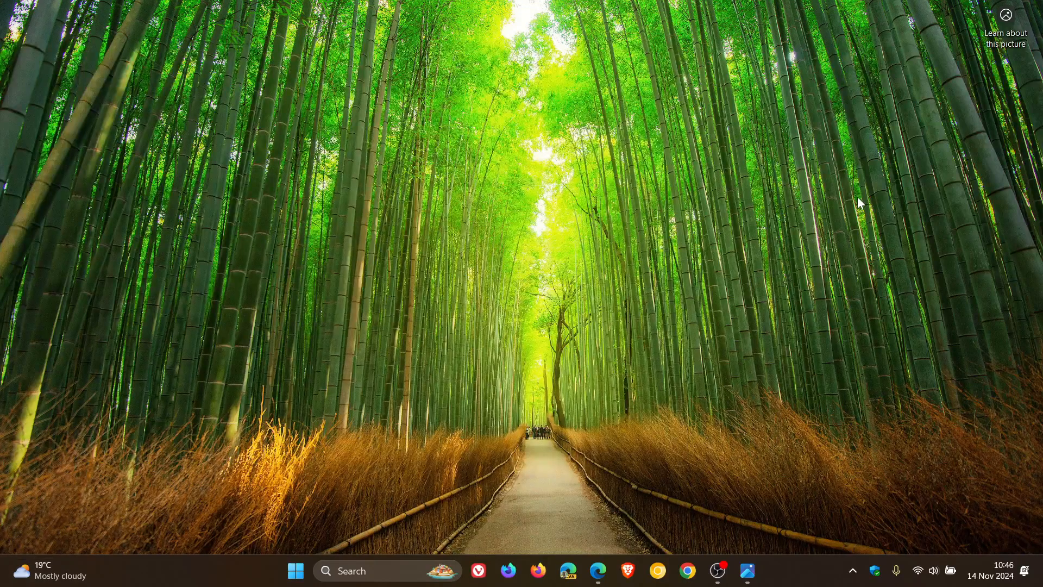